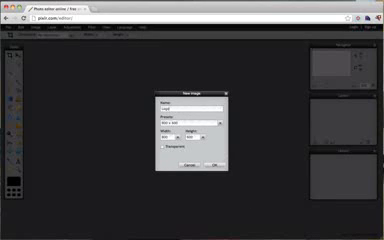
Name the new transparent canvas 'Logo'.
{"action": "type", "text": "Logo"}
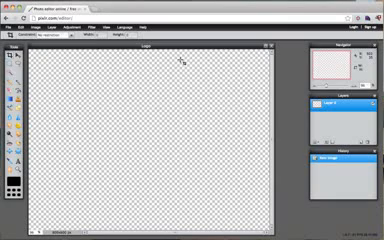
{"action": "mouse_move", "coordinate": [113, 104]}
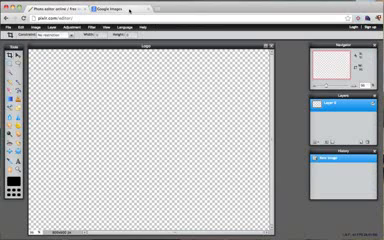
Search Google Images for 'icon' in the other browser tab.
{"action": "left_click", "coordinate": [115, 6]}
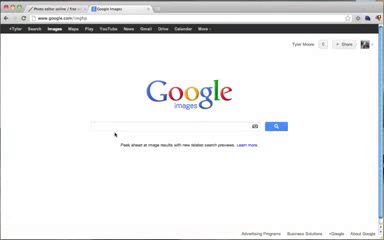
{"action": "type", "text": "icon"}
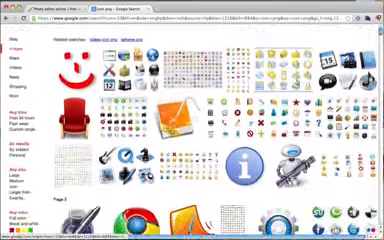
Scroll to the blue circular three-dot icon and bring up its save options.
{"action": "scroll", "scroll_direction": "down", "scroll_amount": 3}
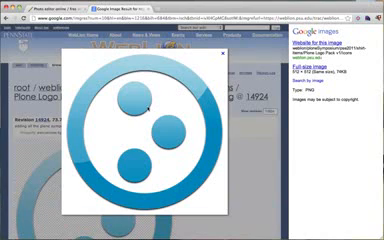
{"action": "right_click", "coordinate": [150, 110]}
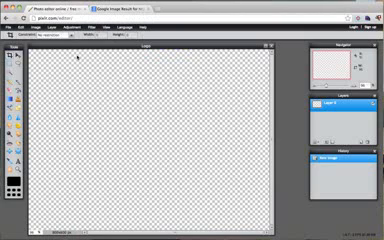
Start opening an image file in Pixlr and browse the Desktop folder.
{"action": "left_click", "coordinate": [16, 25]}
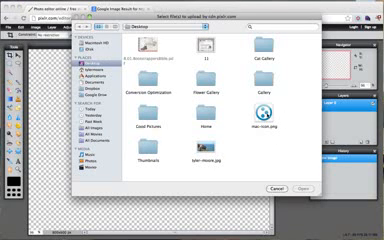
{"action": "left_click", "coordinate": [256, 124]}
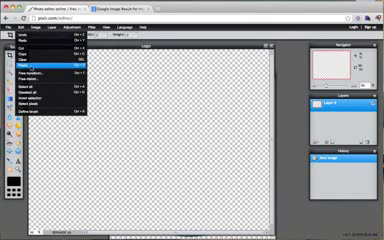
Paste the copied blue icon into the Logo canvas via Edit > Paste.
{"action": "left_click", "coordinate": [40, 63]}
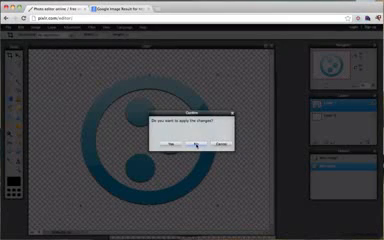
Confirm Yes to keep the icon scaled up to the canvas size.
{"action": "left_click", "coordinate": [170, 148]}
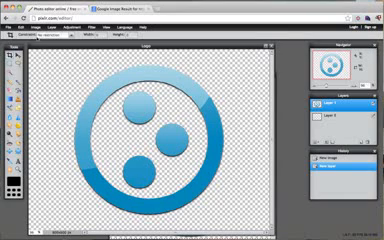
{"action": "left_click", "coordinate": [42, 25]}
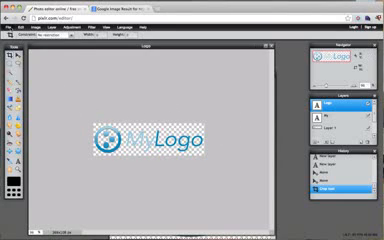
Save the logo as a transparent PNG named MyLogo.png on the Desktop.
{"action": "left_click", "coordinate": [10, 25]}
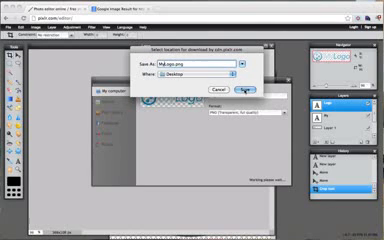
{"action": "left_click", "coordinate": [225, 90]}
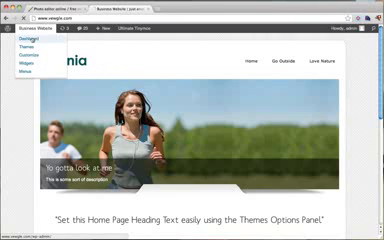
Upload MyLogo.png as the theme logo from the Dashboard and visit the live site.
{"action": "left_click", "coordinate": [28, 40]}
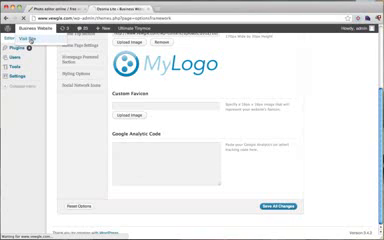
{"action": "left_click", "coordinate": [37, 38]}
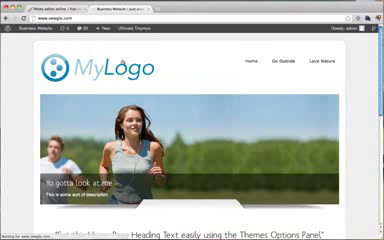